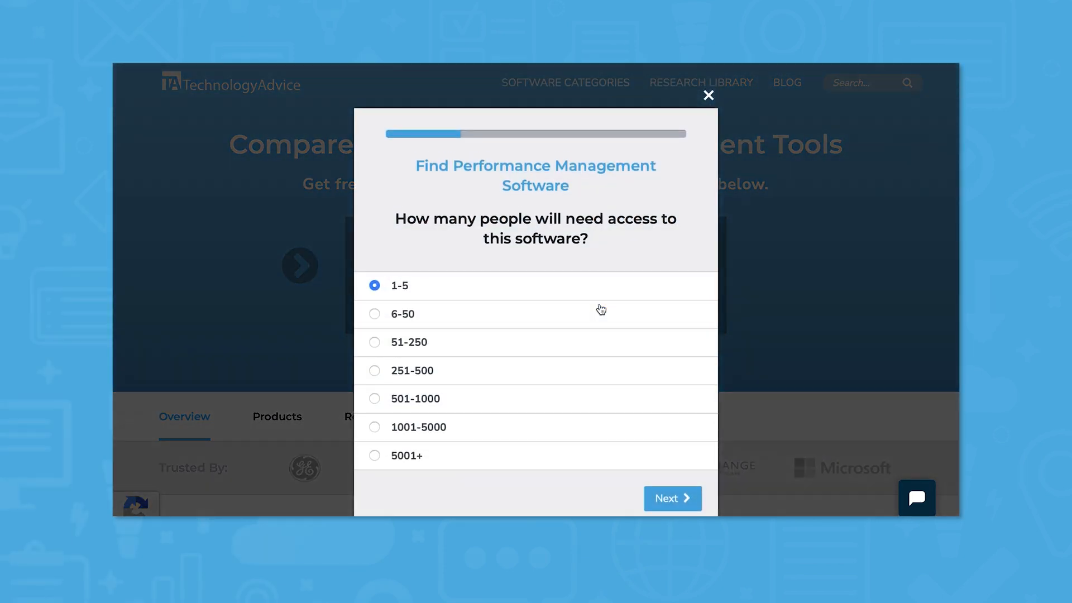
- Advance past the 1-5 users answer and expand the Select Your Industry list
{"action": "left_click", "coordinate": [671, 498]}
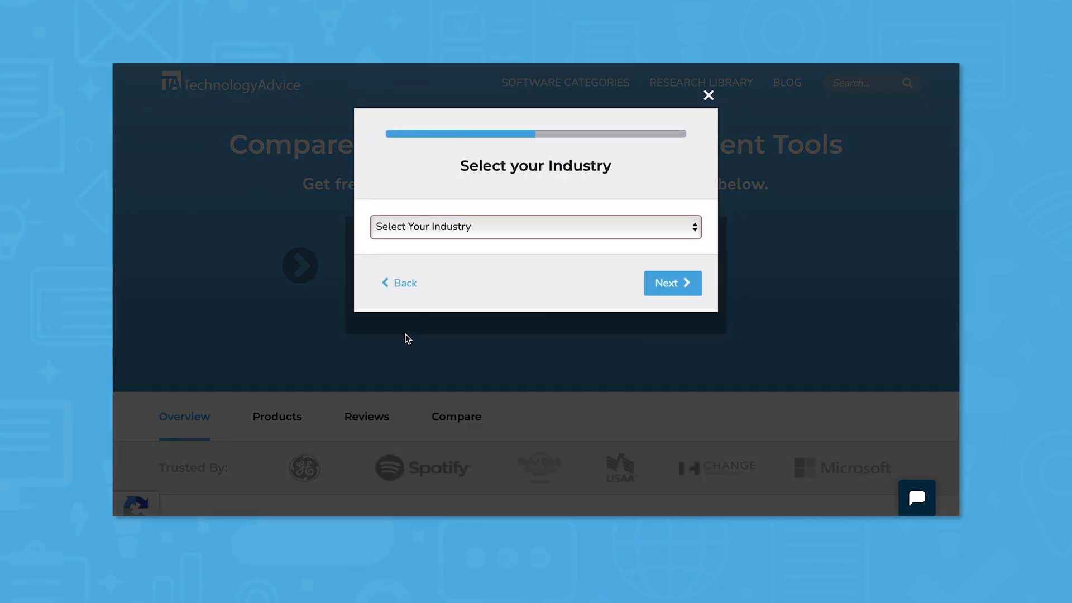
{"action": "left_click", "coordinate": [535, 227]}
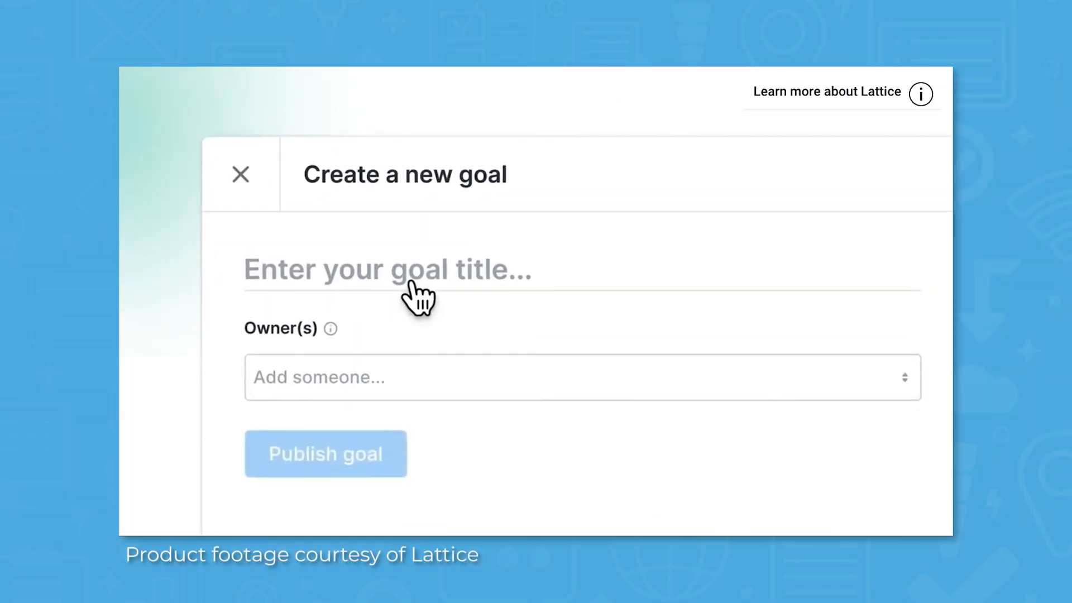
- Publish a goal titled 'Generate demand through innovative product launches'
{"action": "type", "text": "Generate demand through innovative product launches"}
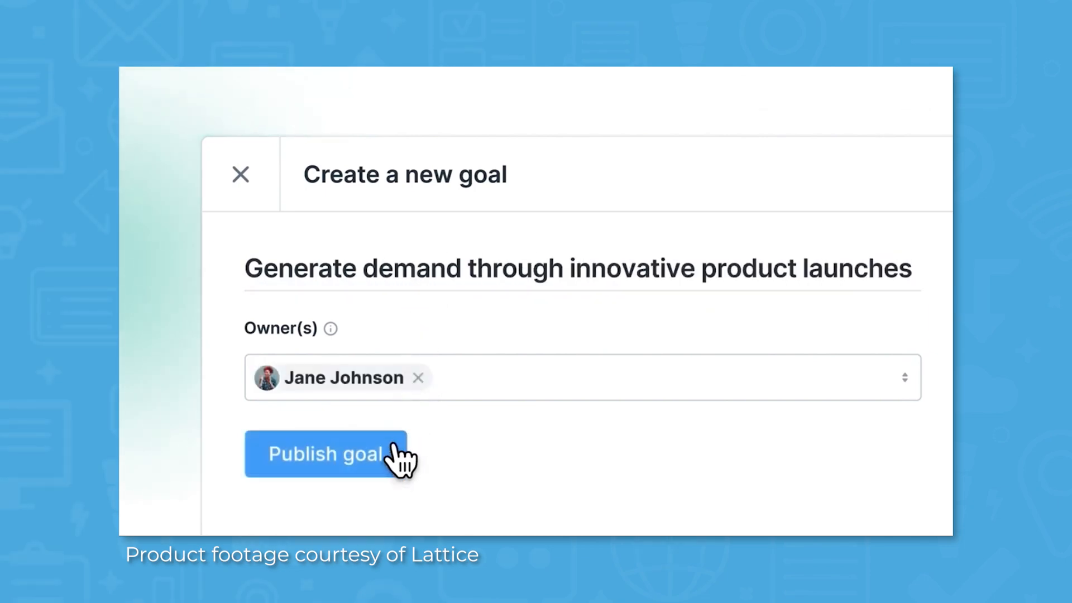
{"action": "left_click", "coordinate": [325, 453]}
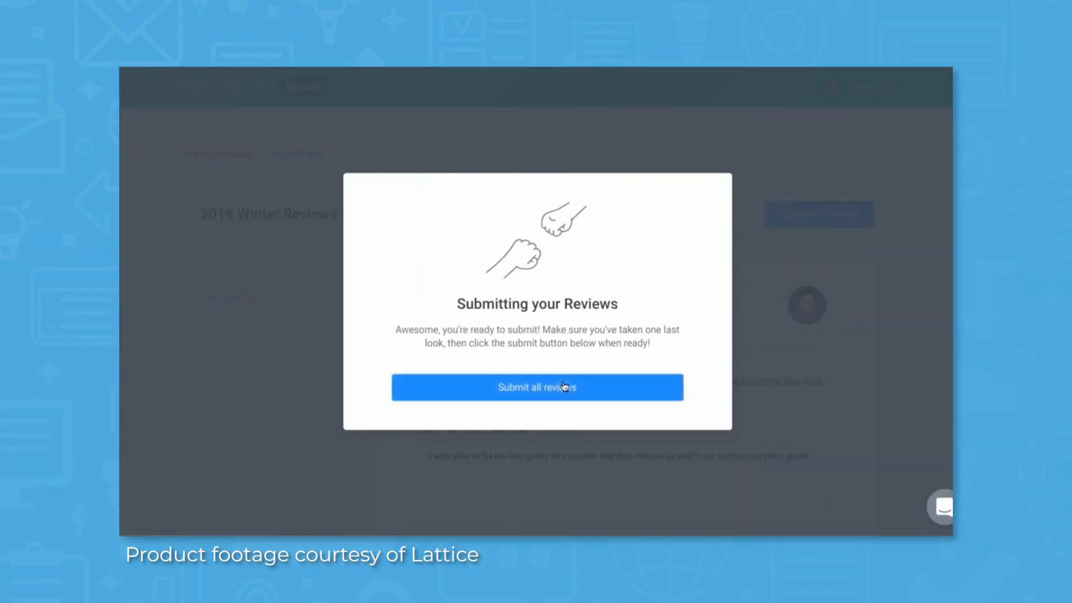
- Submit all reviews and read down the review packet toward the admin Goals page
{"action": "left_click", "coordinate": [537, 387]}
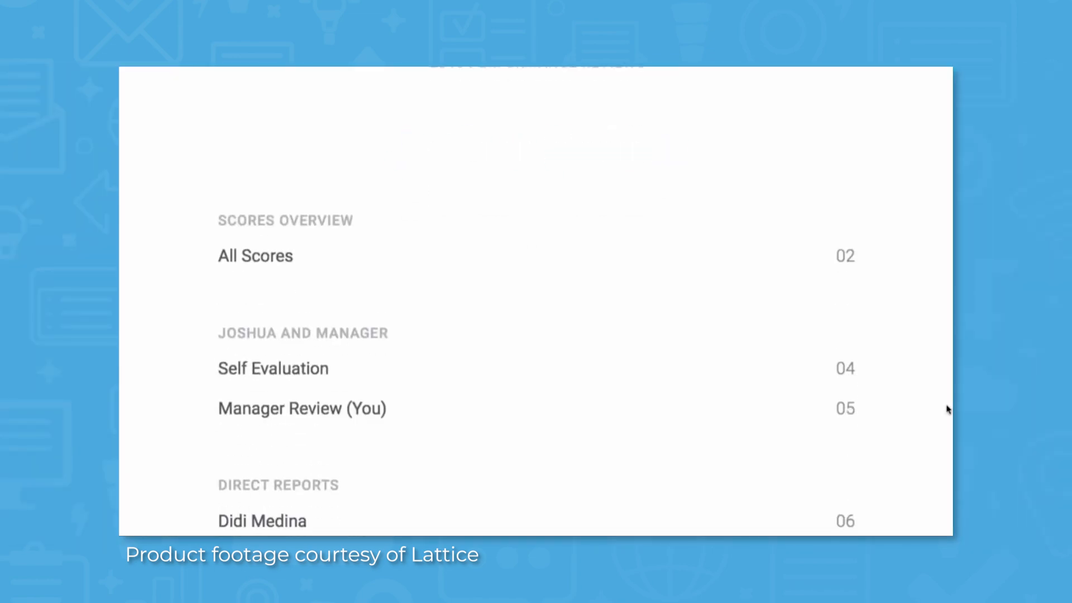
{"action": "scroll", "scroll_direction": "down", "scroll_amount": 3}
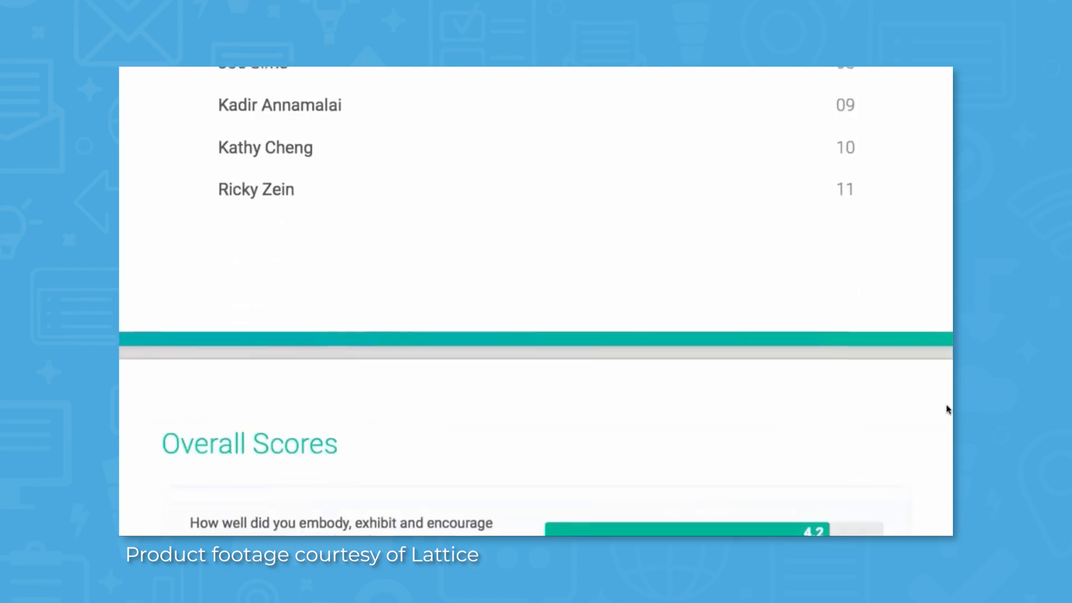
{"action": "scroll", "scroll_direction": "down", "scroll_amount": 3}
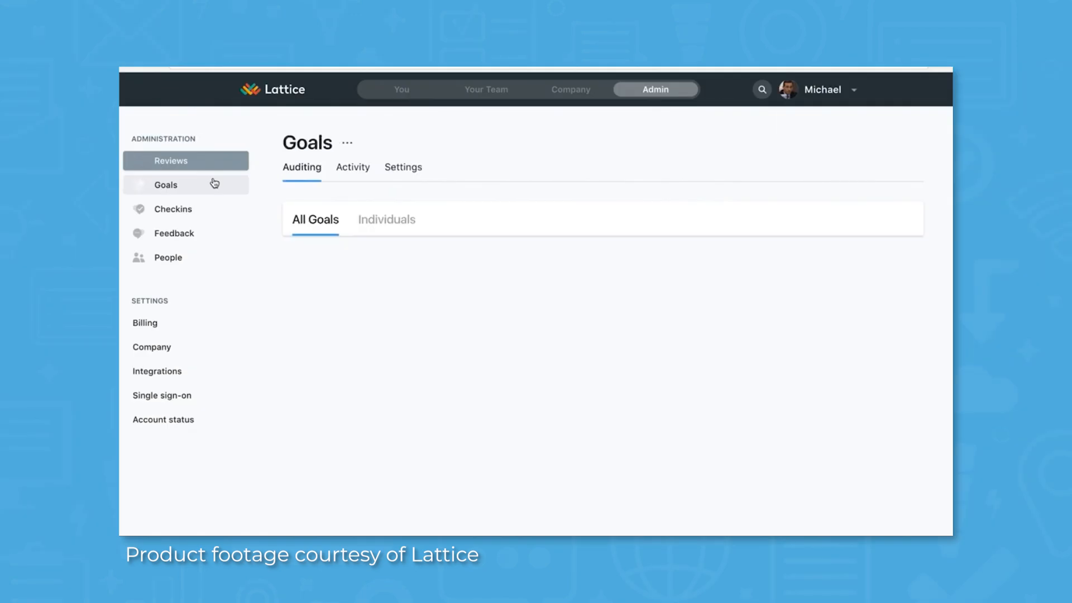
- View the admin Goals audit, then Checkins updates, then the You profile page
{"action": "left_click", "coordinate": [165, 184]}
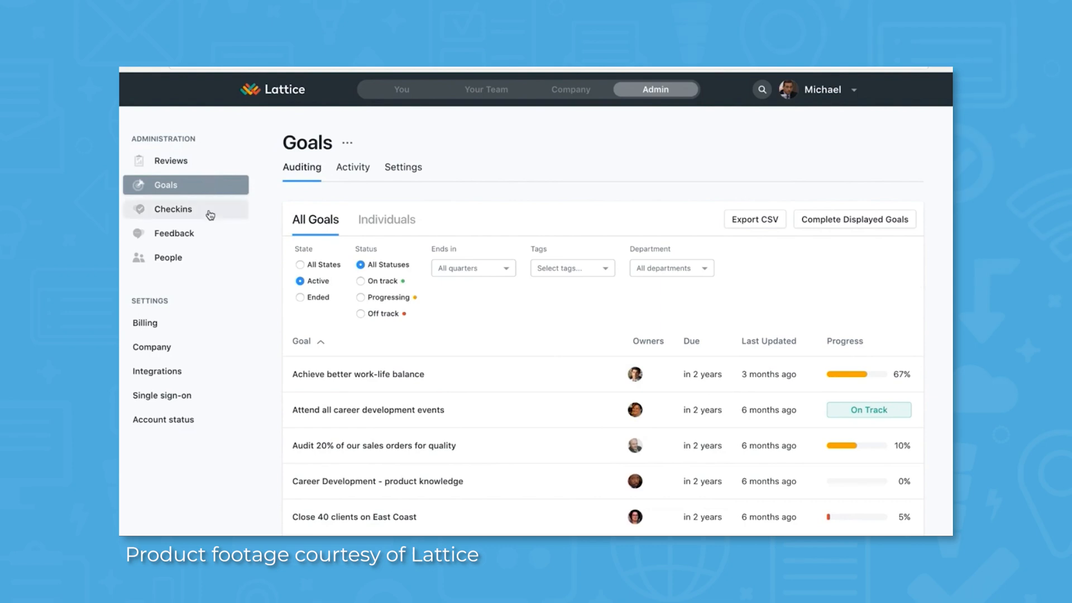
{"action": "left_click", "coordinate": [173, 208]}
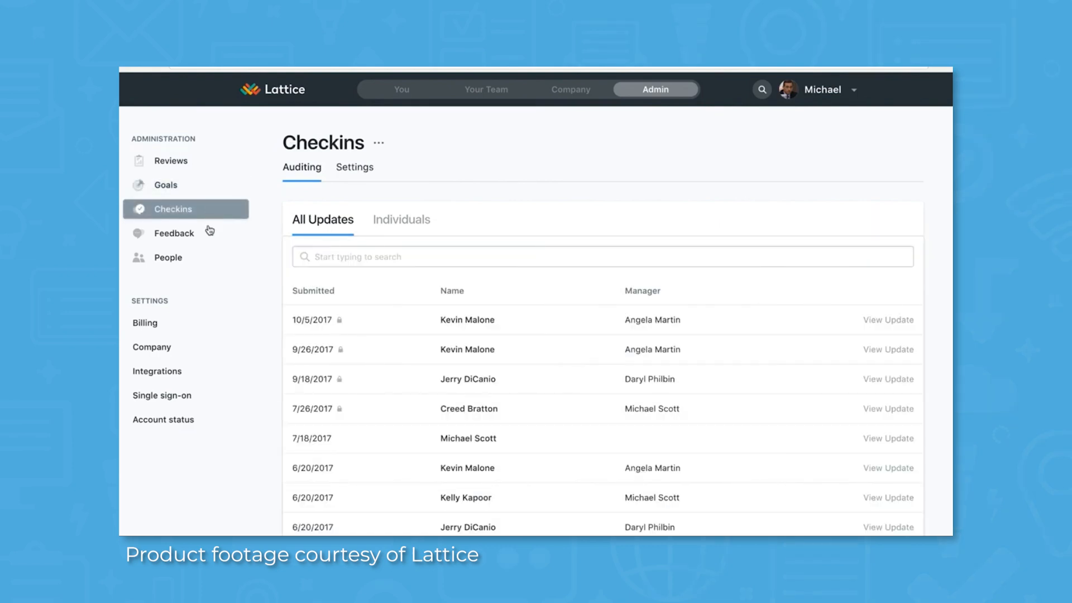
{"action": "left_click", "coordinate": [174, 233]}
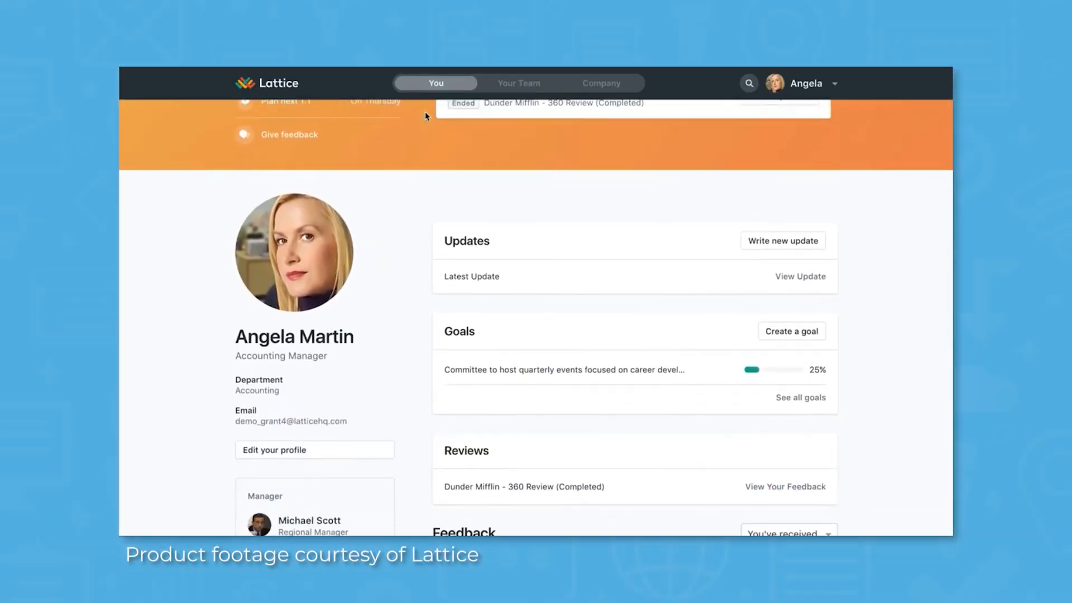
- Read through the received feedback on the profile page
{"action": "scroll", "scroll_direction": "down", "scroll_amount": 3}
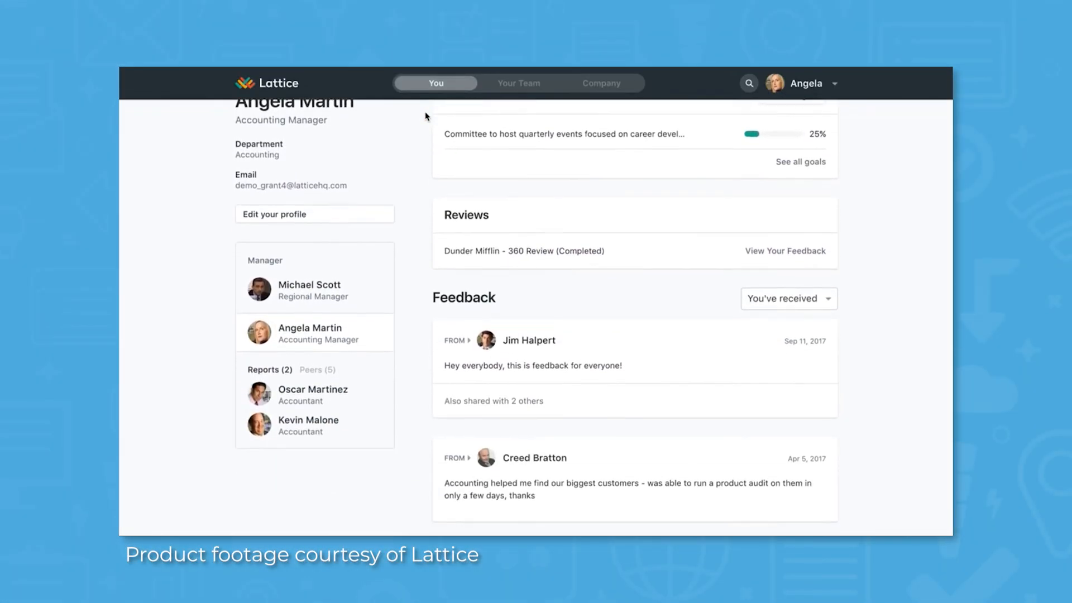
{"action": "scroll", "scroll_direction": "down", "scroll_amount": 3}
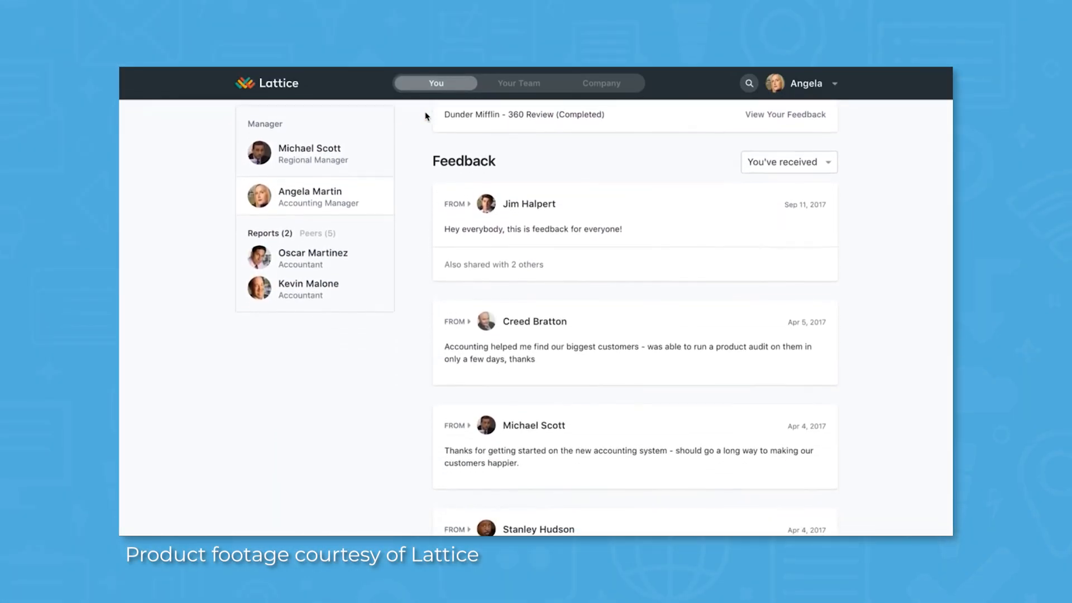
{"action": "scroll", "scroll_direction": "down", "scroll_amount": 3}
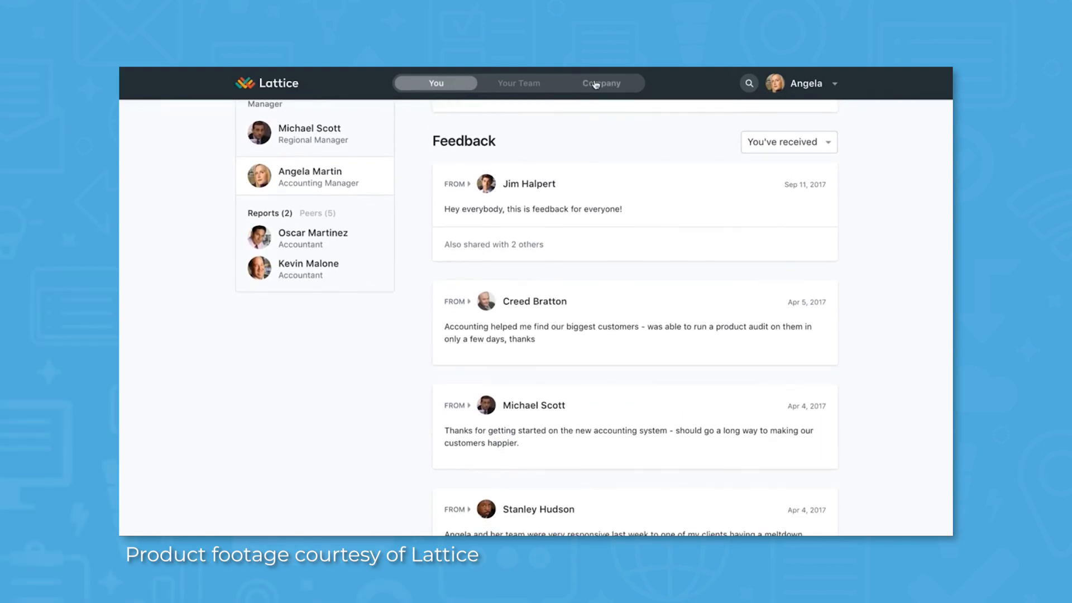
- Continue with the review cycle named '2016 Winter Reviews' and show the #praise channel
{"action": "left_click", "coordinate": [600, 82]}
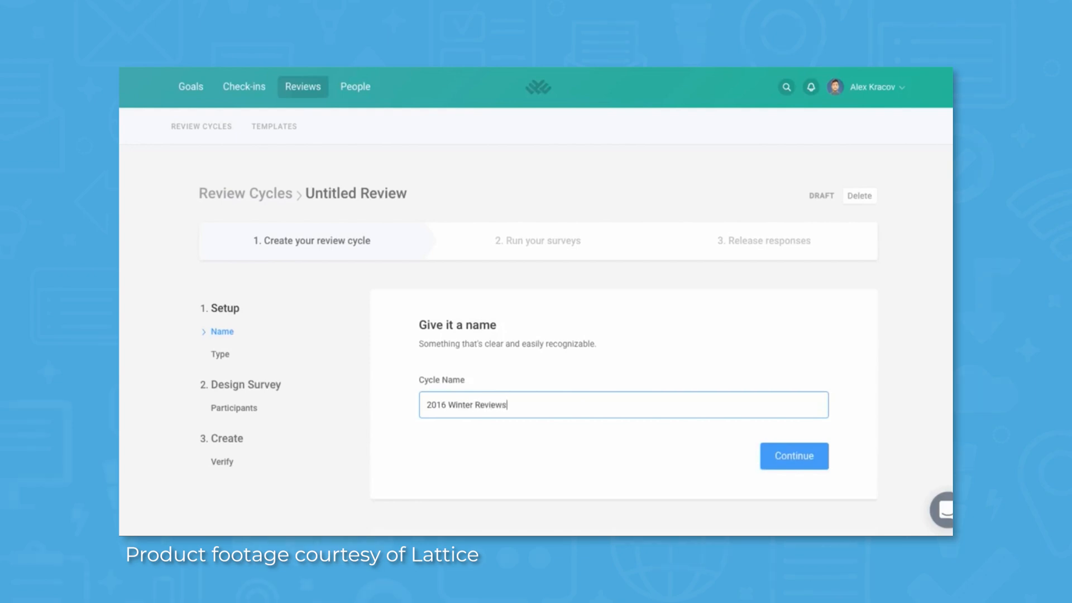
{"action": "left_click", "coordinate": [794, 456]}
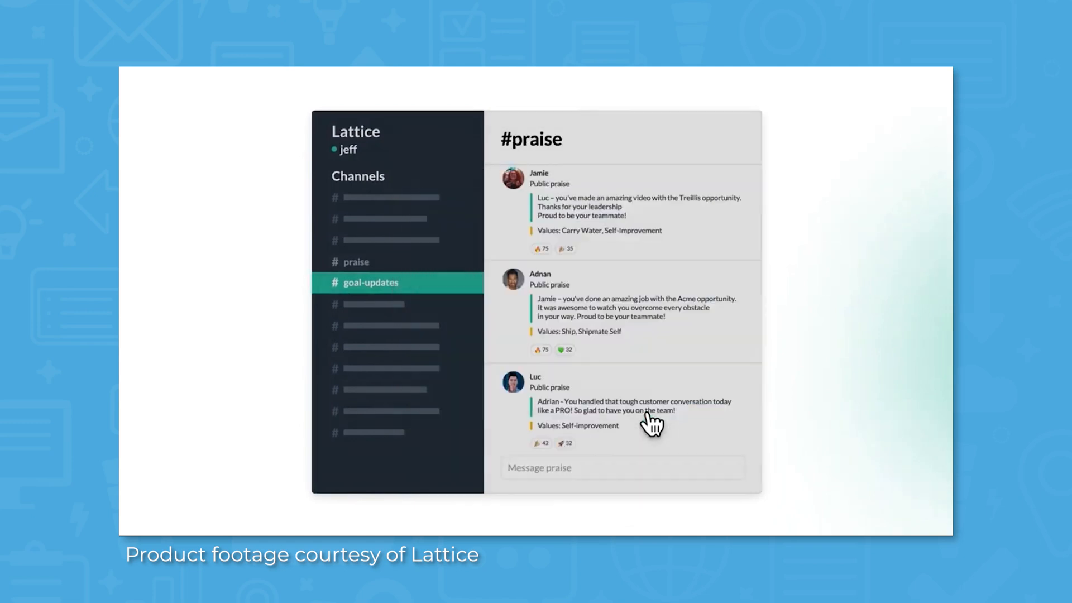
- Go to Your Team and show the second direct report's active goals
{"action": "scroll", "scroll_direction": "down", "scroll_amount": 3}
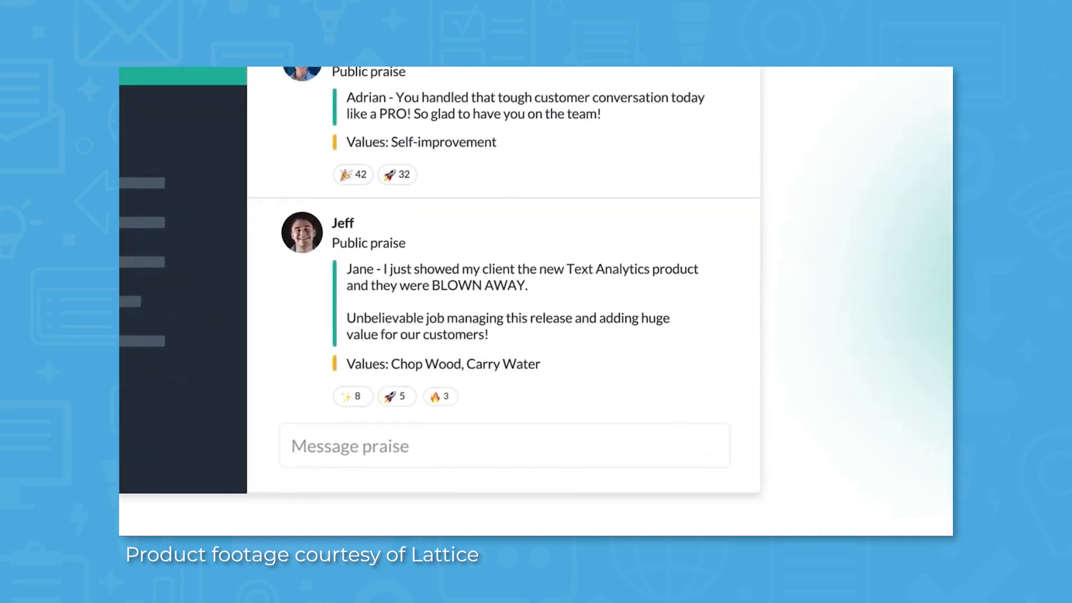
{"action": "left_click", "coordinate": [519, 82]}
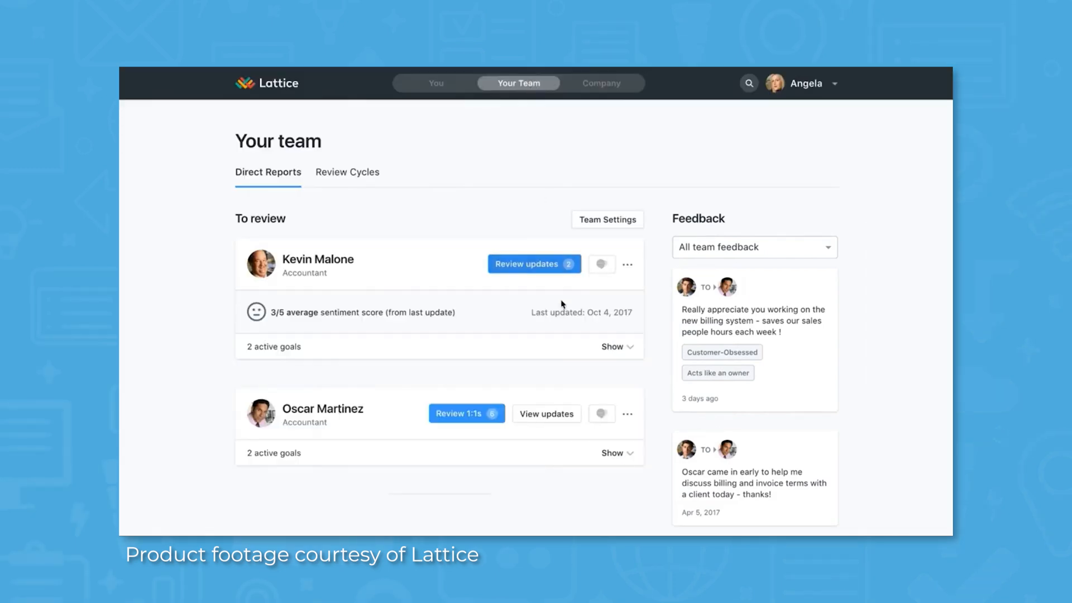
{"action": "left_click", "coordinate": [612, 453]}
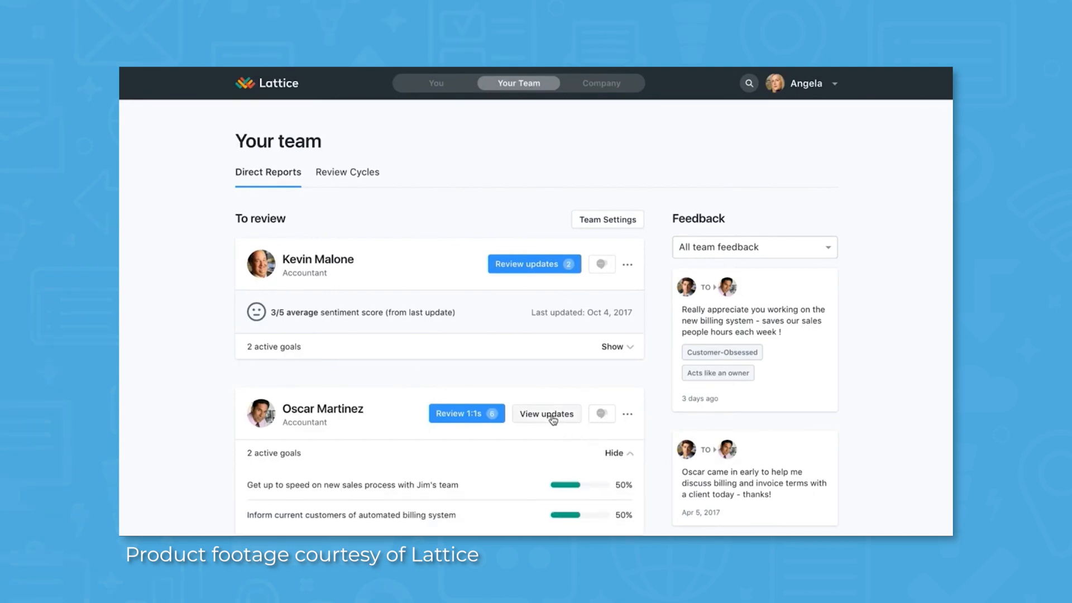
- View Oscar Martinez's latest check-in update, then his 1:1s and next one-on-one notes
{"action": "left_click", "coordinate": [546, 413]}
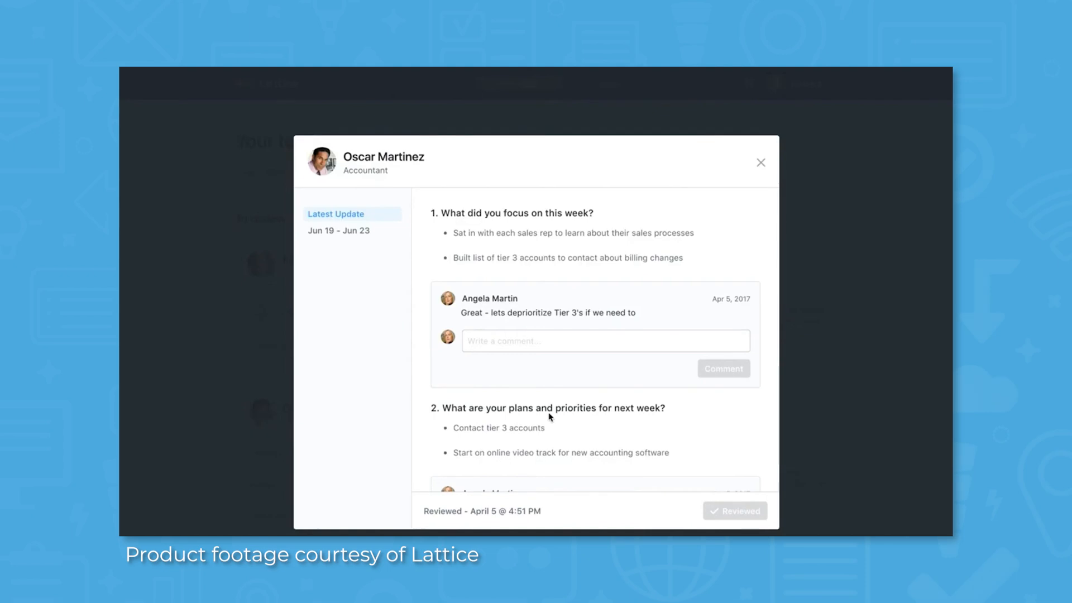
{"action": "left_click", "coordinate": [760, 163]}
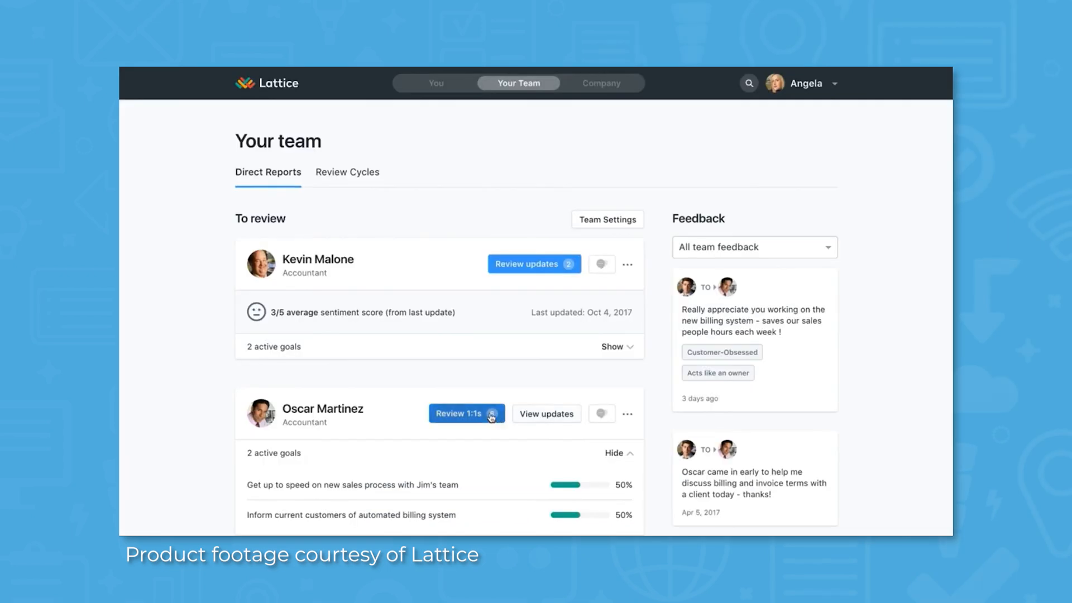
{"action": "left_click", "coordinate": [461, 413]}
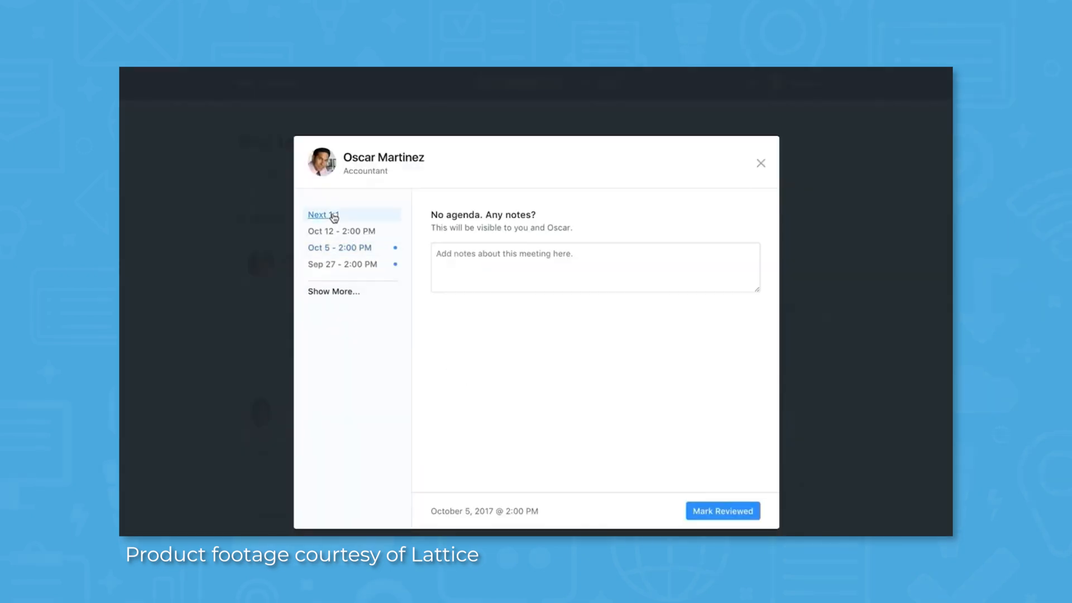
{"action": "left_click", "coordinate": [760, 163]}
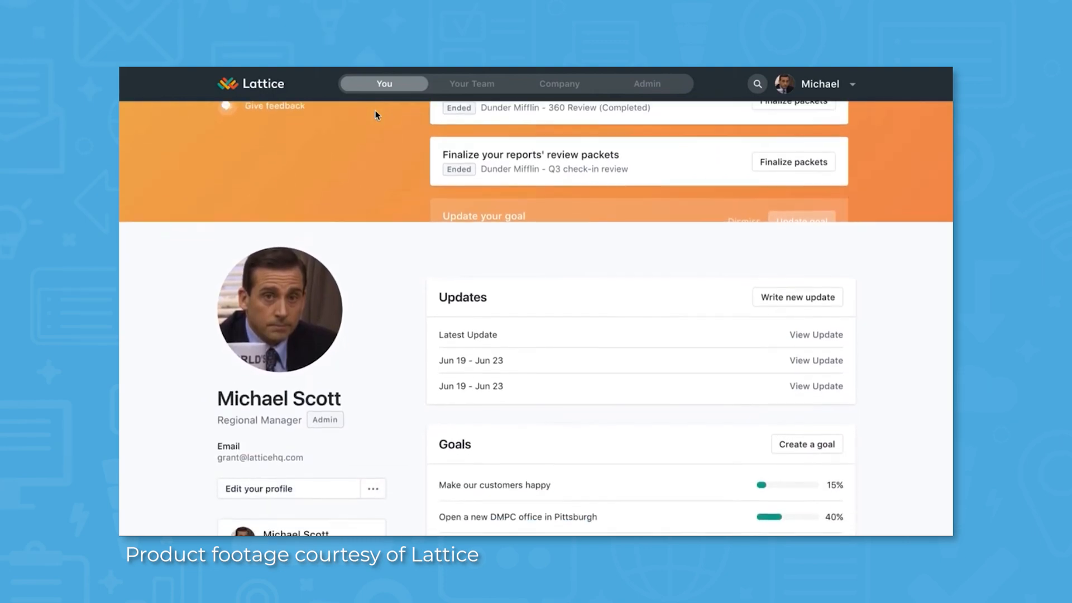
{"action": "scroll", "scroll_direction": "down", "scroll_amount": 3}
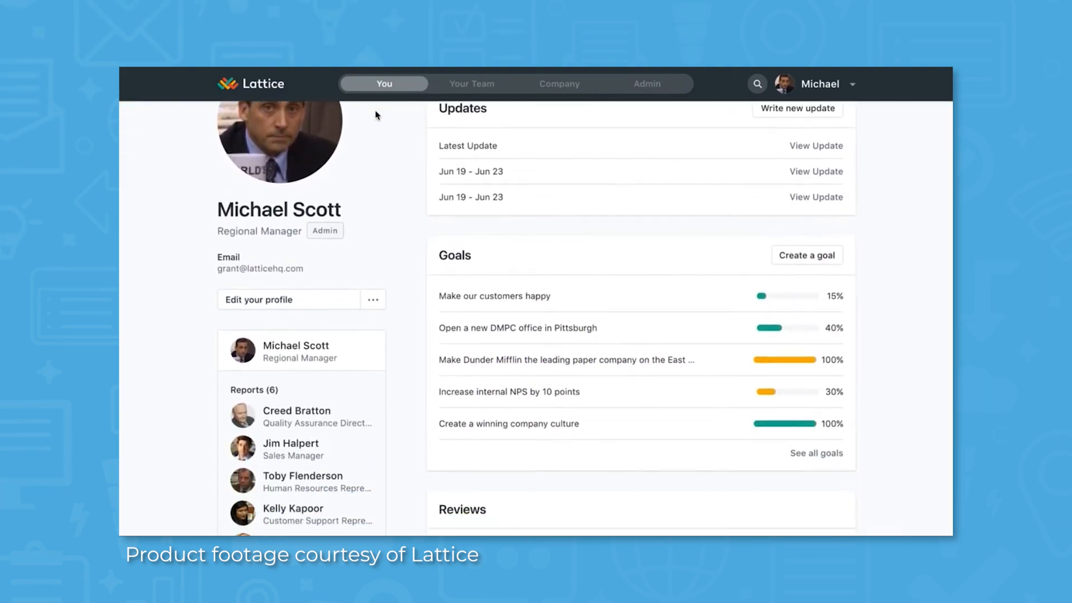
{"action": "scroll", "scroll_direction": "down", "scroll_amount": 3}
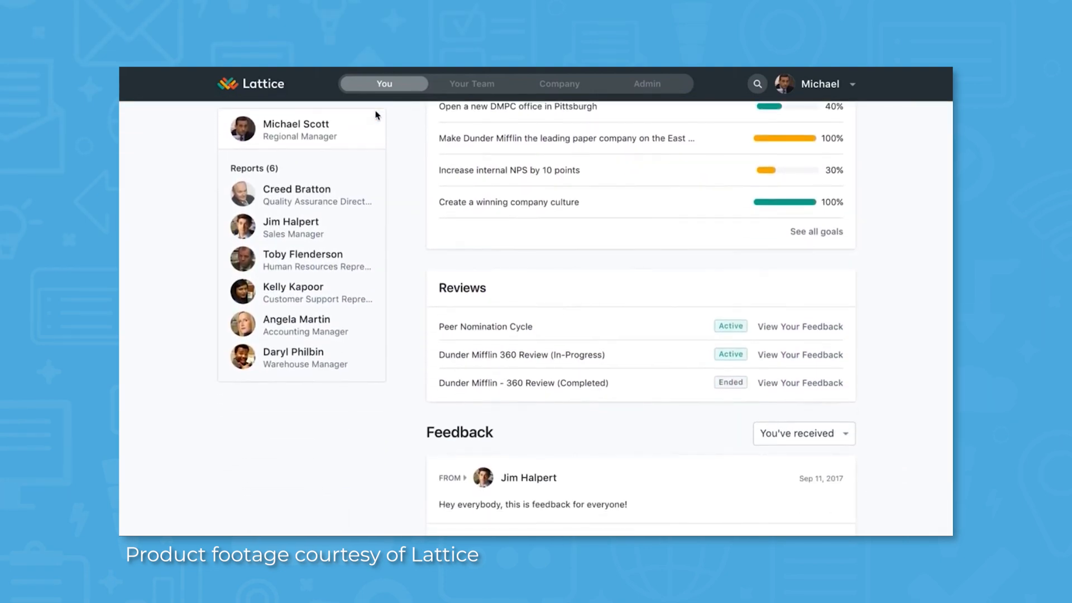
{"action": "scroll", "scroll_direction": "down", "scroll_amount": 3}
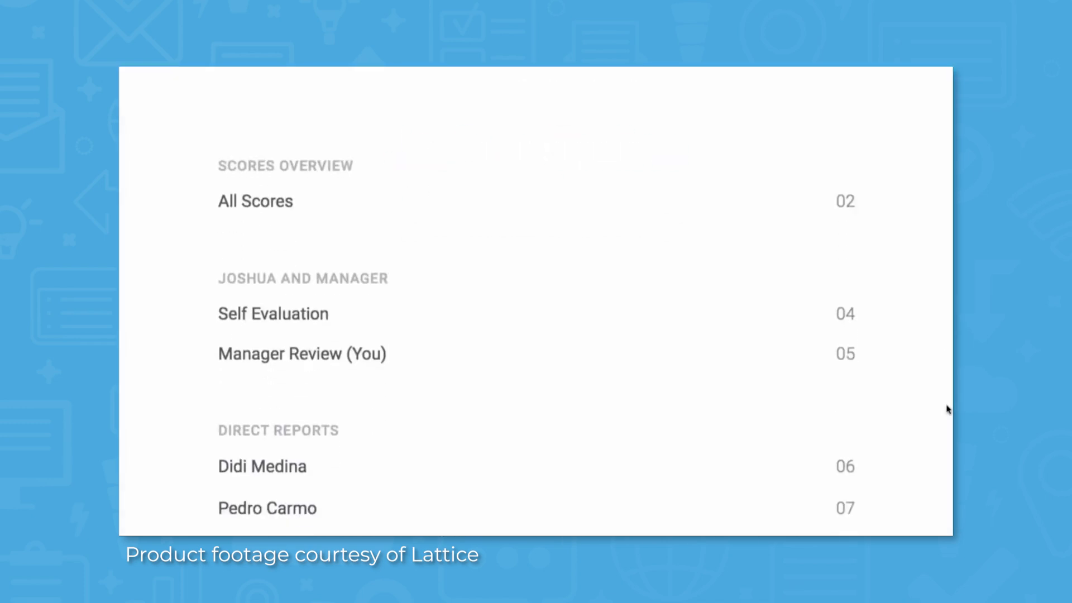
{"action": "left_click", "coordinate": [254, 200]}
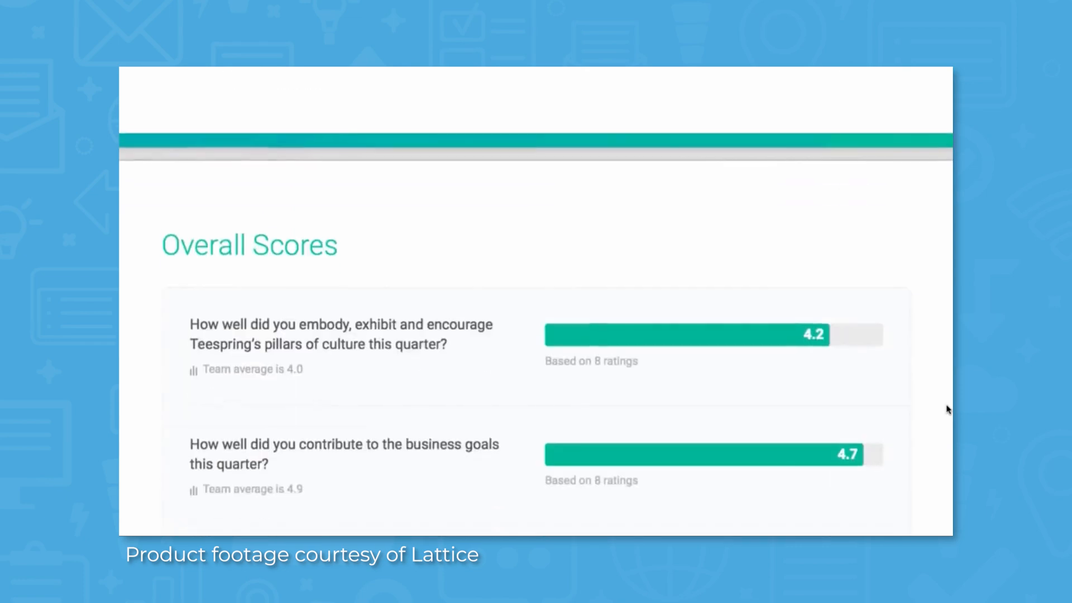
{"action": "scroll", "scroll_direction": "down", "scroll_amount": 3}
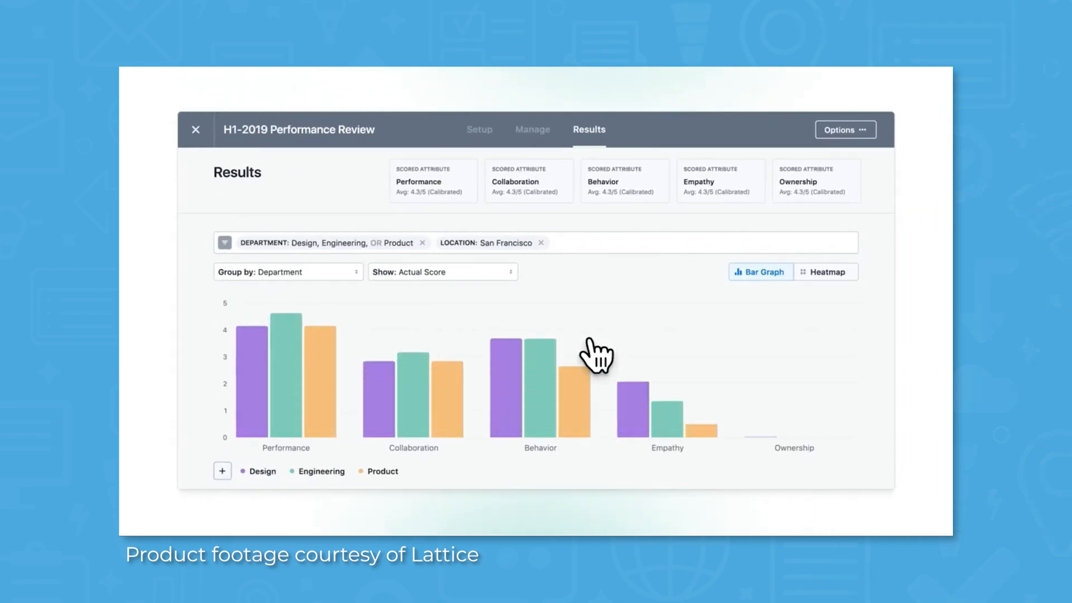
- Inspect the H1-2019 results bar graph before leaving for TechnologyAdvice's comparison page
{"action": "left_click", "coordinate": [824, 271]}
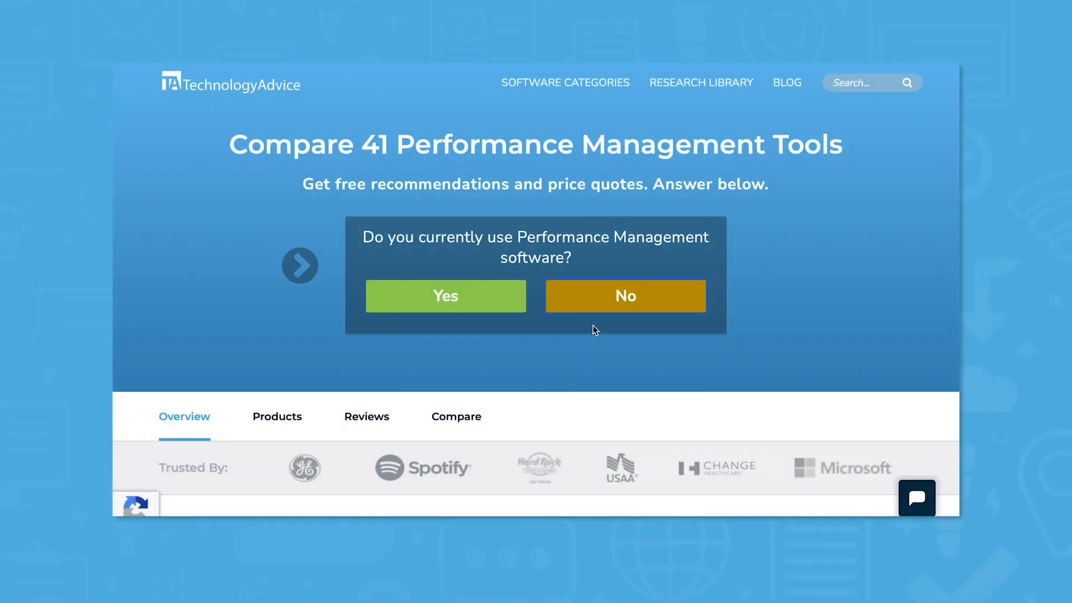
- Start the questionnaire, keep 1-5 users, and expand the industry list
{"action": "left_click", "coordinate": [445, 294]}
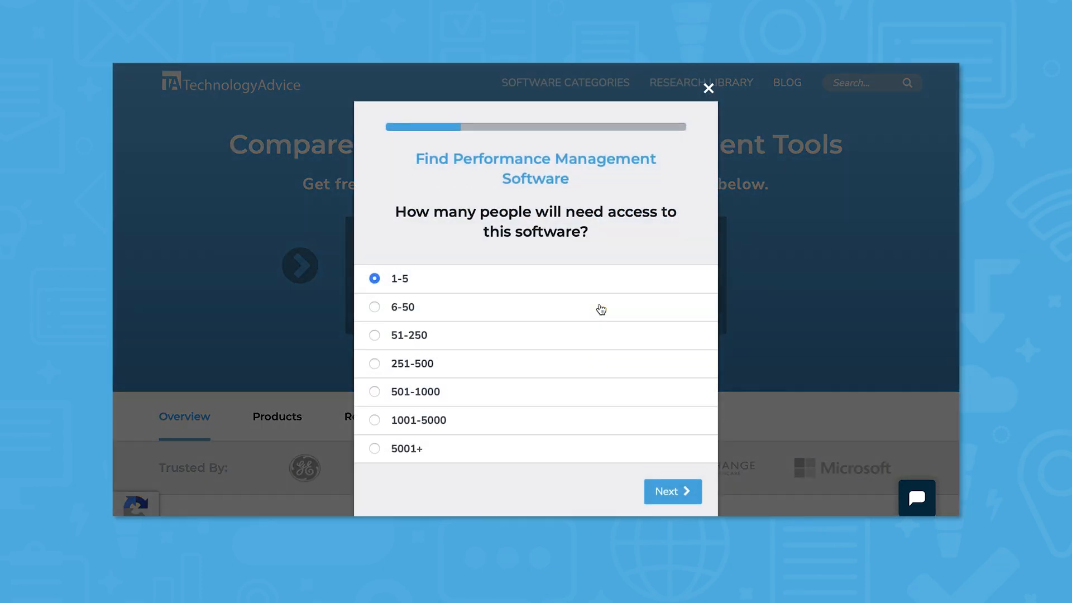
{"action": "left_click", "coordinate": [670, 491]}
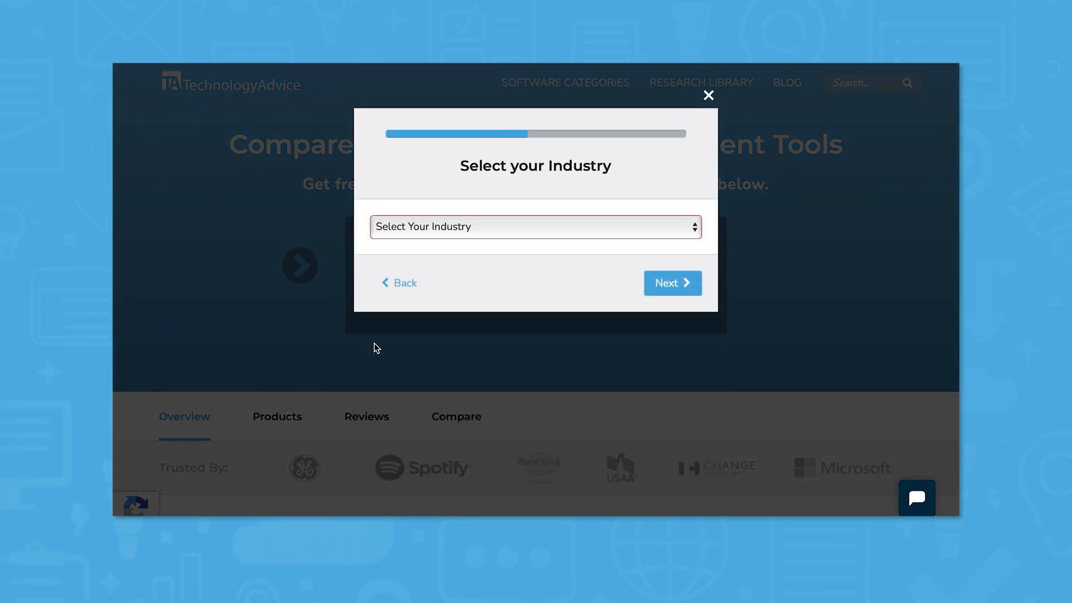
{"action": "left_click", "coordinate": [535, 227]}
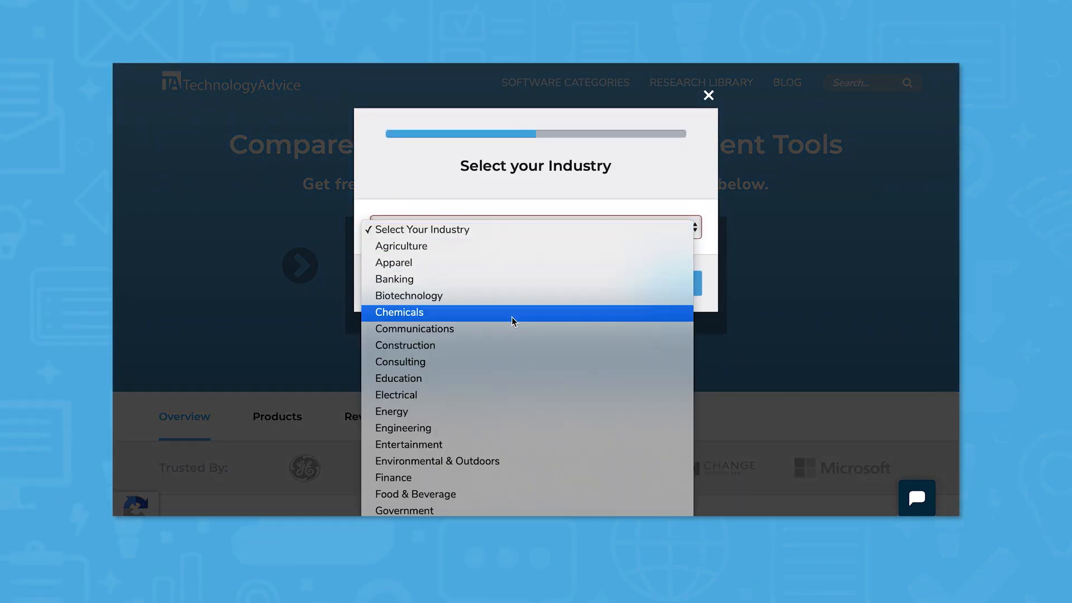